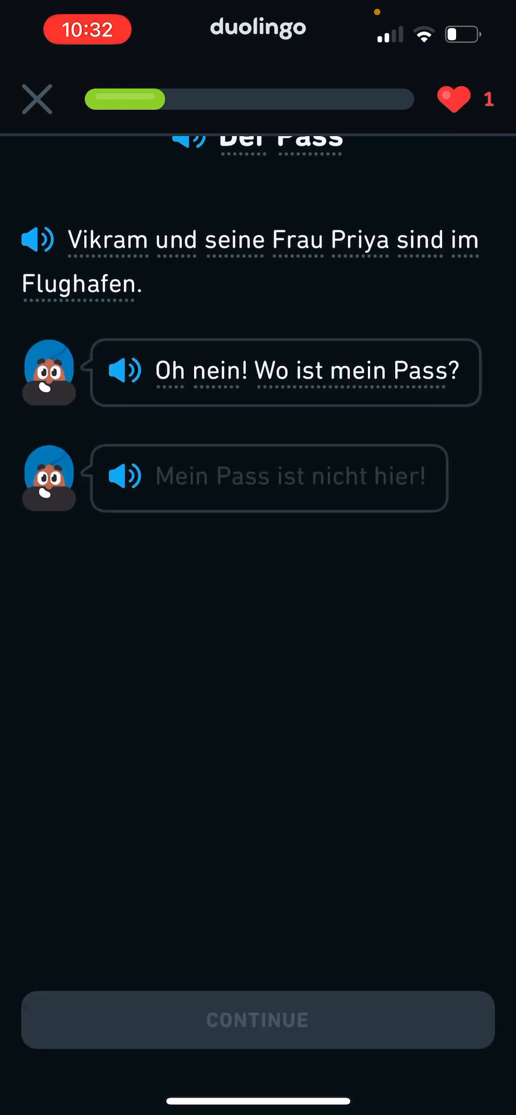
Step: Advance the 'Der Pass' story from the airport opening past 'Vikram läuft zum Taxistand.'
{"action": "left_click", "coordinate": [268, 478]}
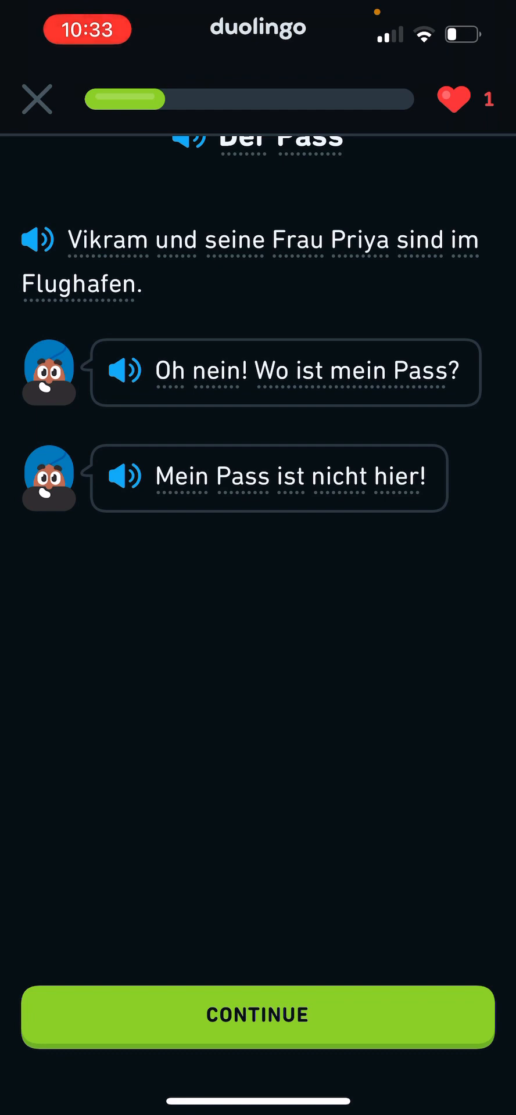
{"action": "left_click", "coordinate": [258, 1015]}
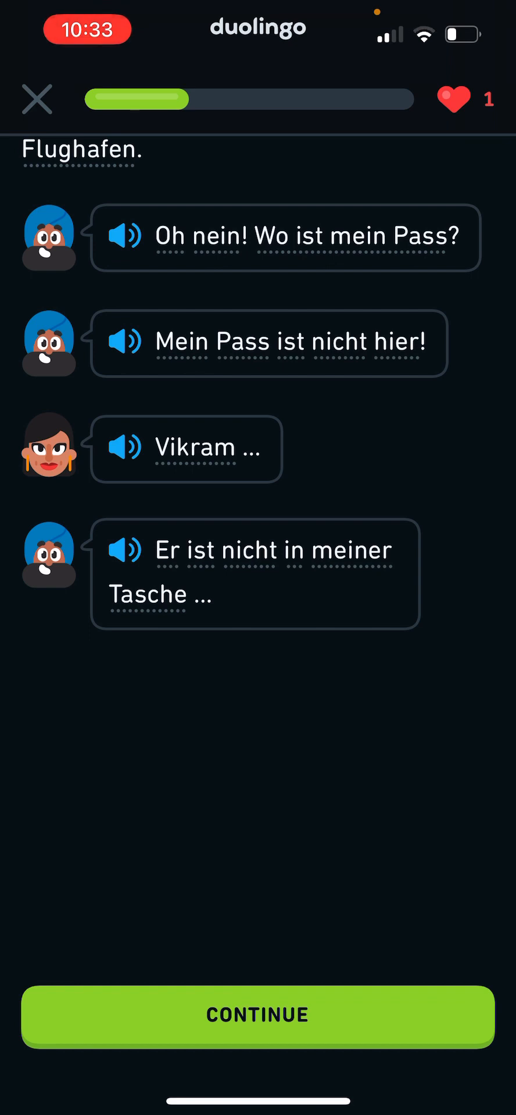
{"action": "left_click", "coordinate": [258, 1015]}
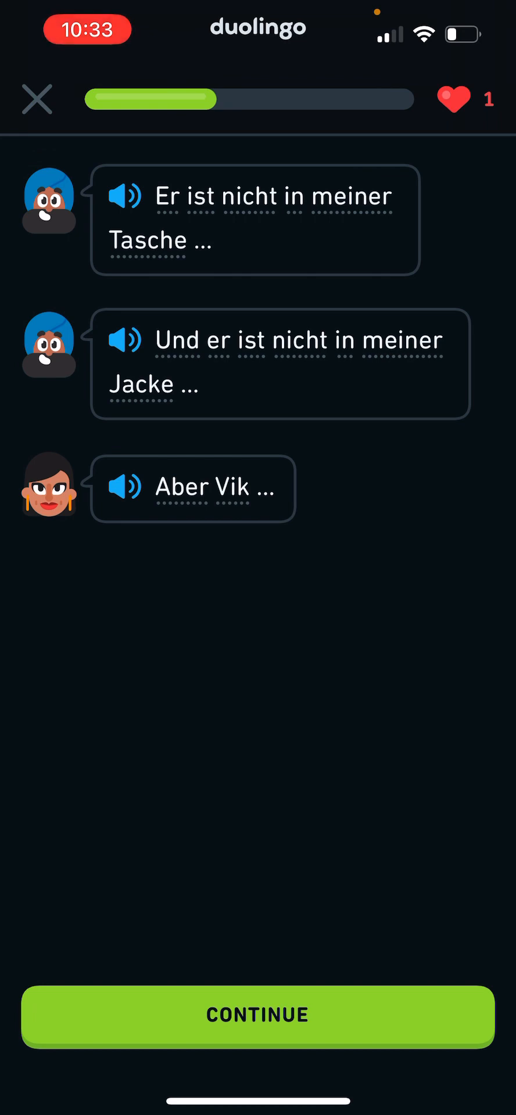
{"action": "left_click", "coordinate": [258, 1016]}
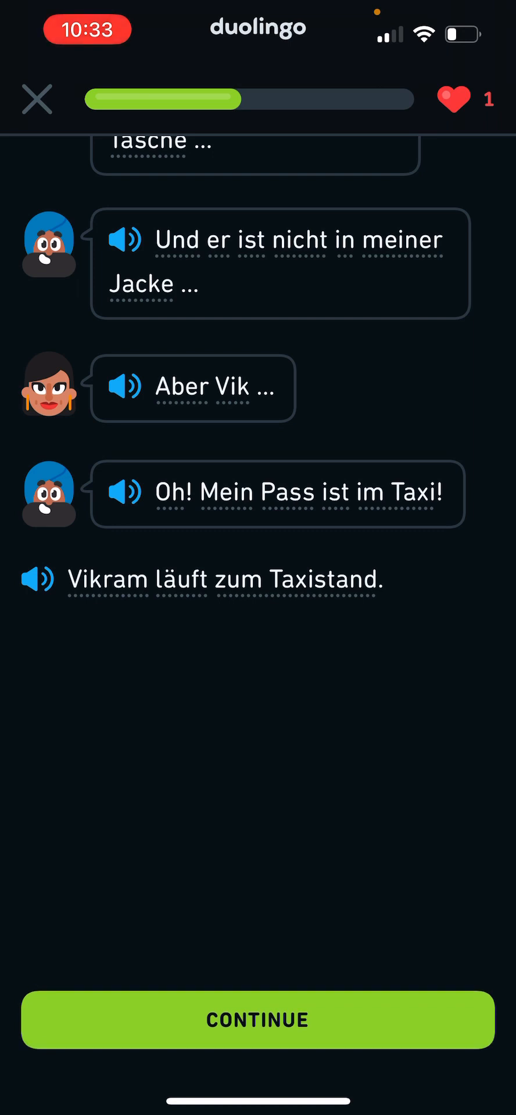
{"action": "left_click", "coordinate": [258, 1020]}
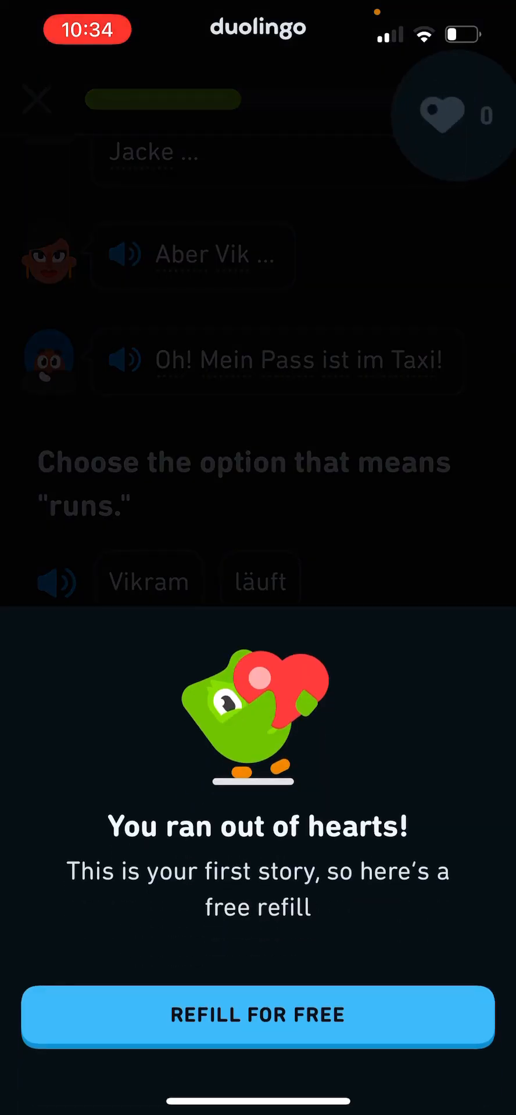
Step: Accept the free heart refill to five hearts and answer 'runs' with läuft
{"action": "left_click", "coordinate": [258, 1015]}
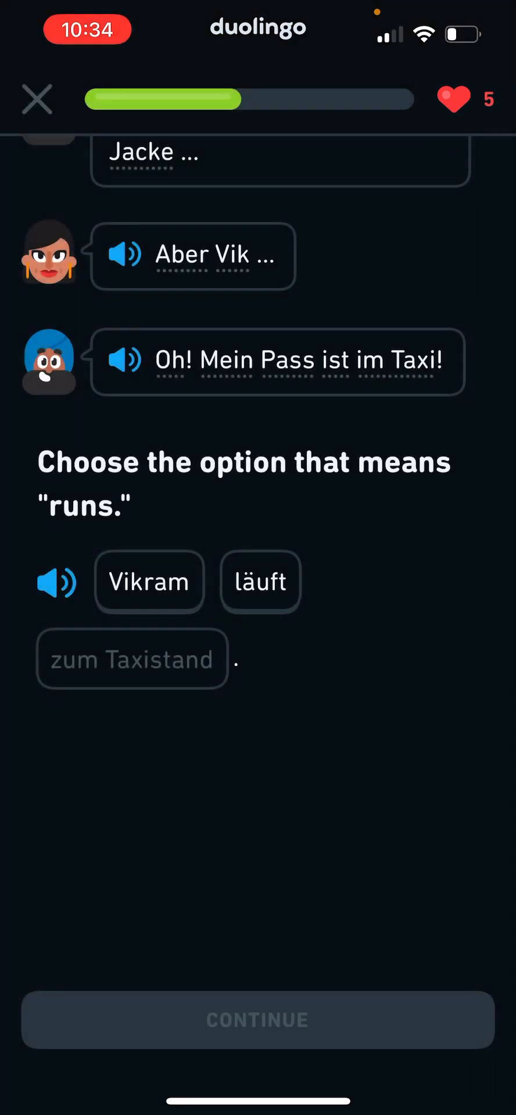
{"action": "left_click", "coordinate": [260, 583]}
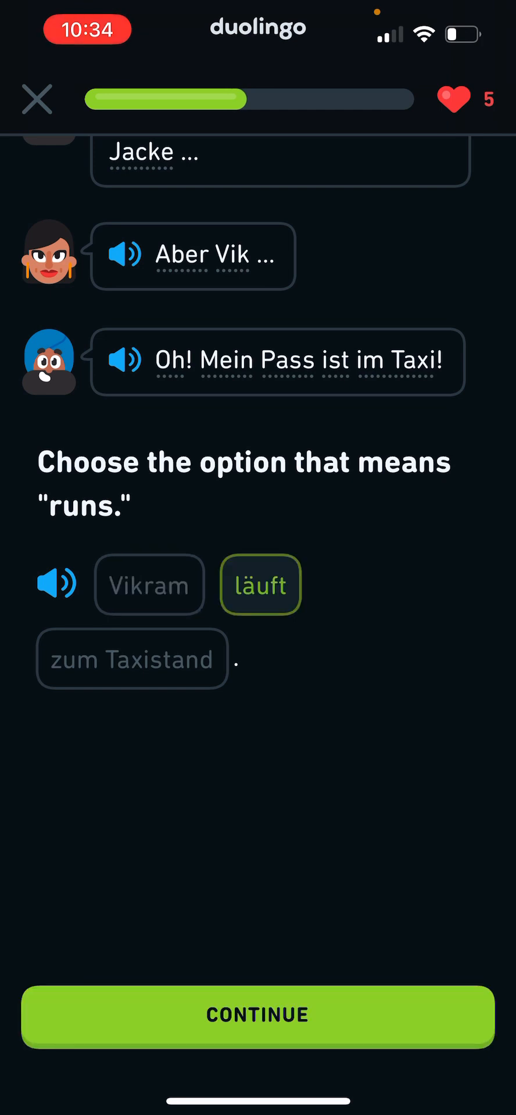
{"action": "left_click", "coordinate": [258, 1018]}
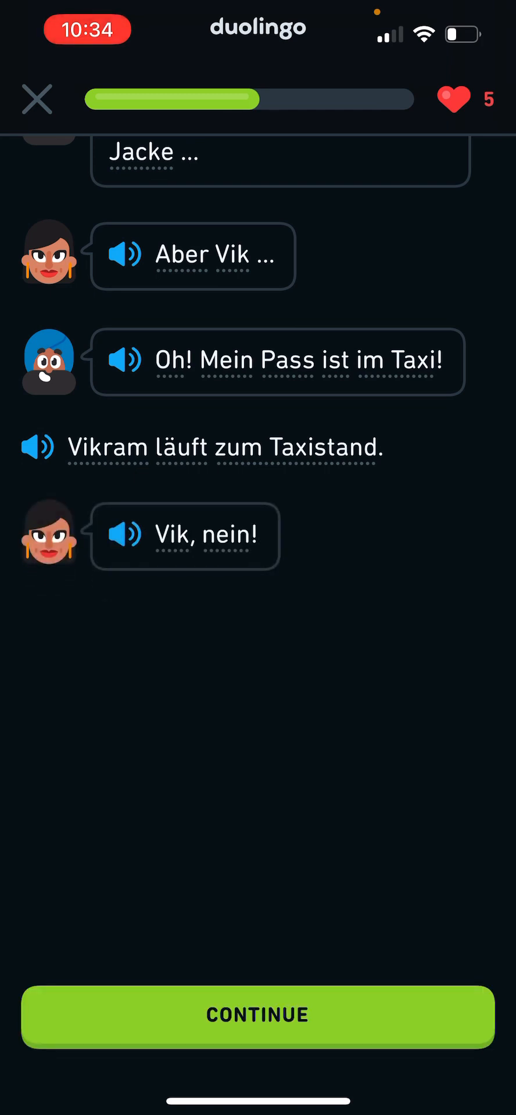
Step: Reveal the lines about Priya running over, the taxi gone, the 'großes Problem' and 'Vikram!'
{"action": "left_click", "coordinate": [256, 1016]}
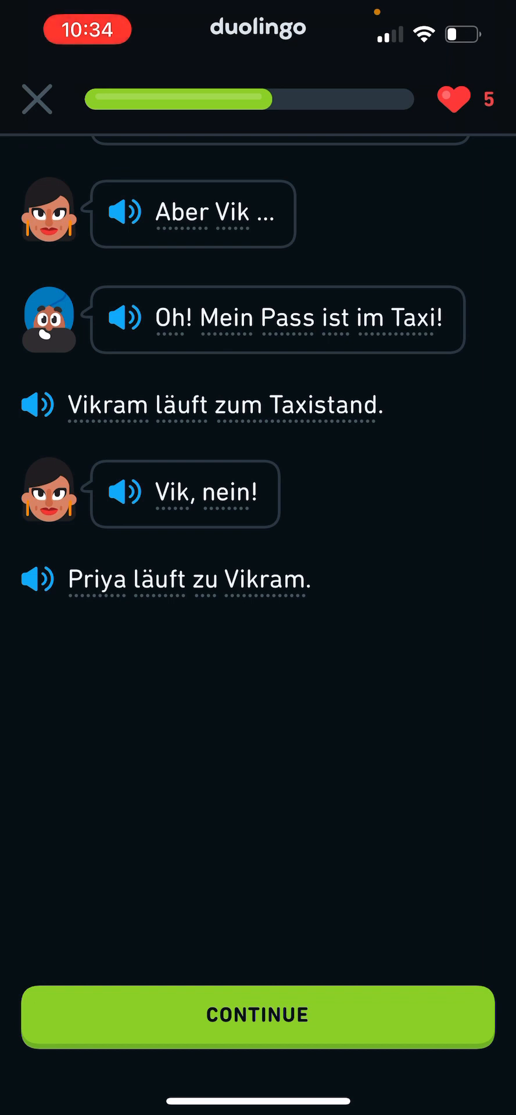
{"action": "left_click", "coordinate": [258, 1016]}
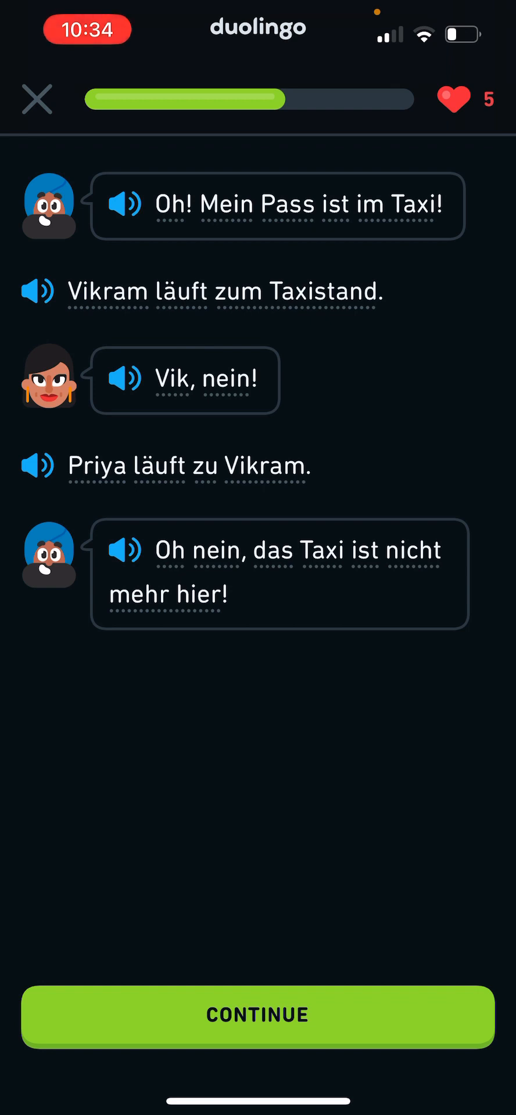
{"action": "left_click", "coordinate": [258, 1015]}
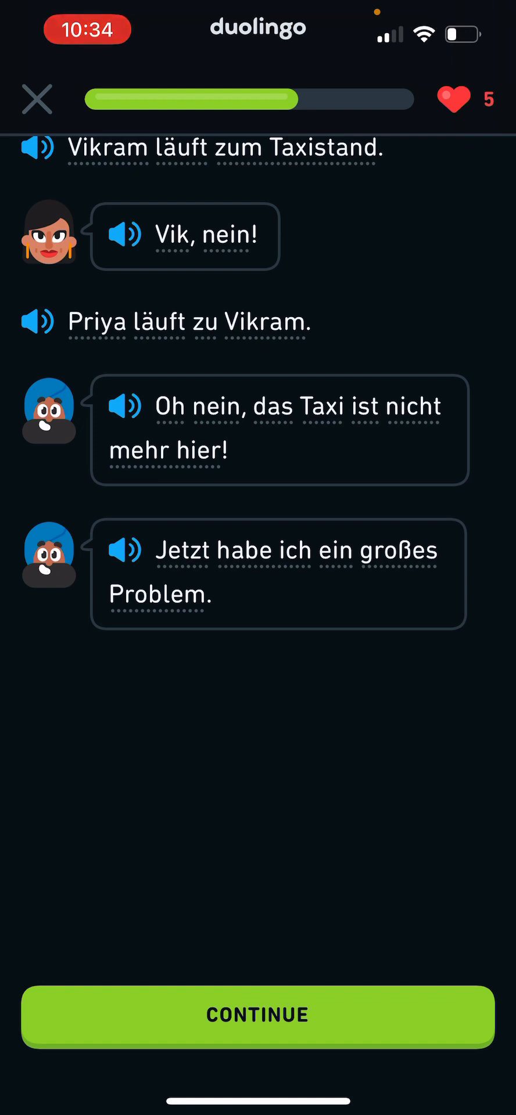
{"action": "left_click", "coordinate": [258, 1020]}
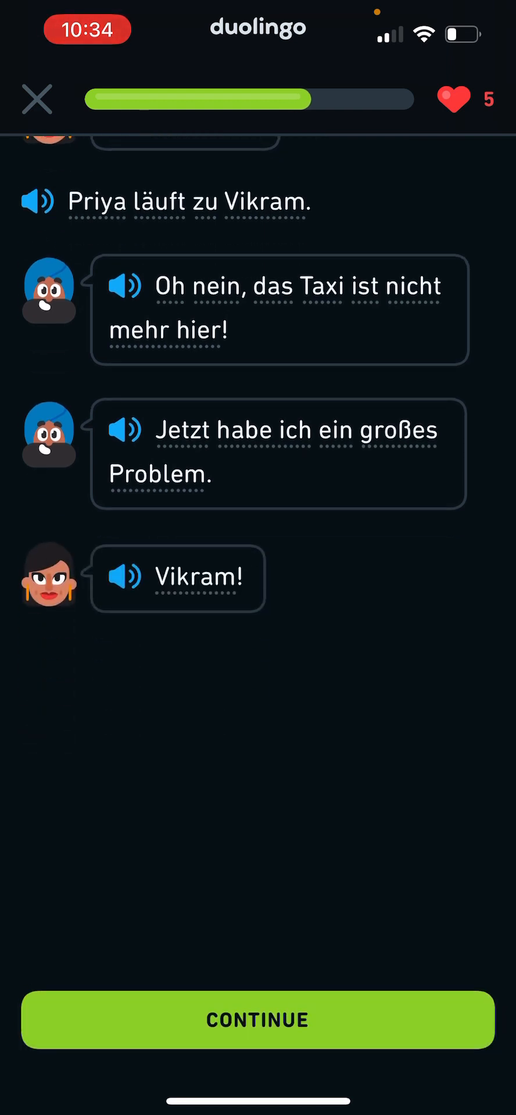
Step: Answer the 'not' question with nicht and resume the story
{"action": "left_click", "coordinate": [258, 1020]}
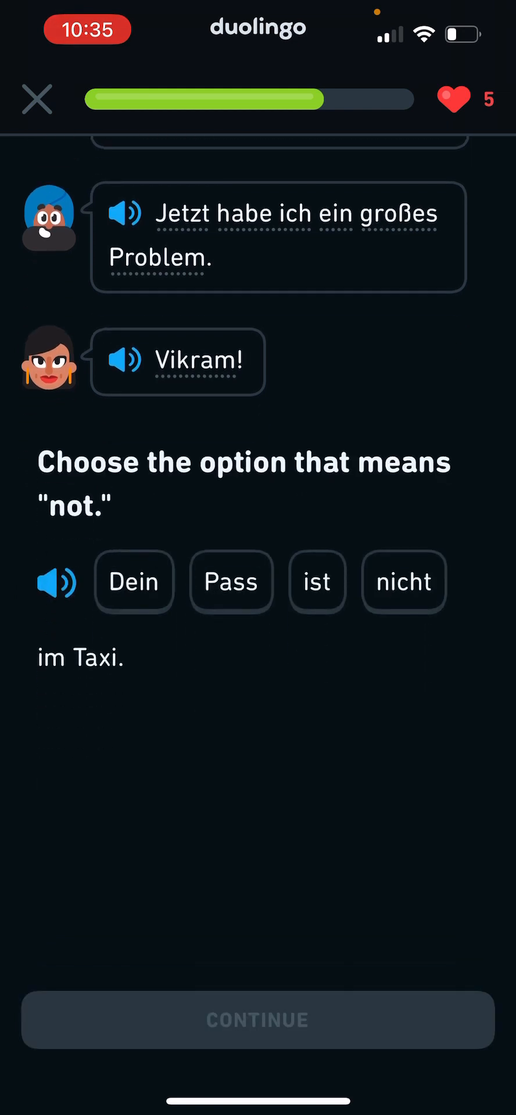
{"action": "left_click", "coordinate": [403, 584]}
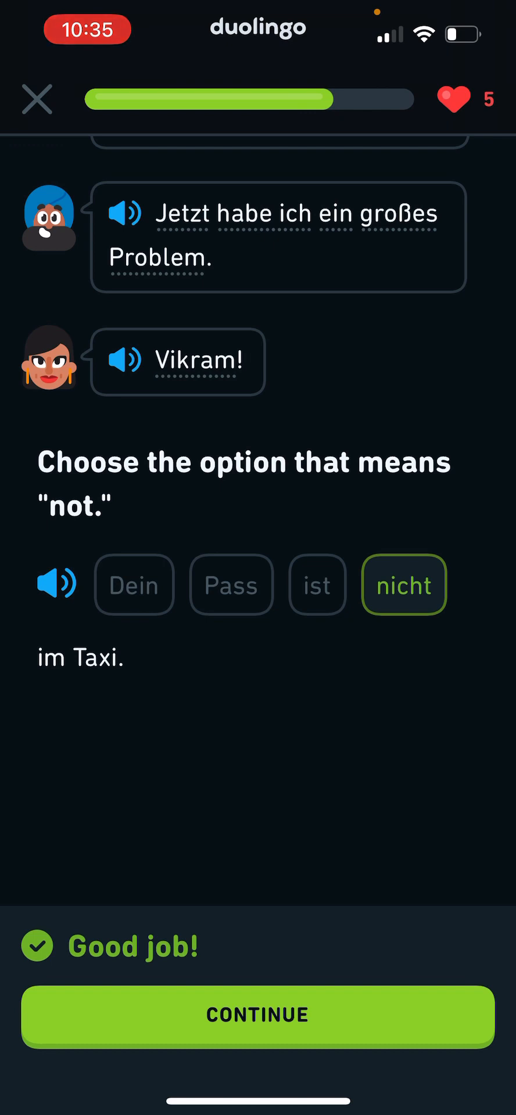
{"action": "left_click", "coordinate": [258, 1018]}
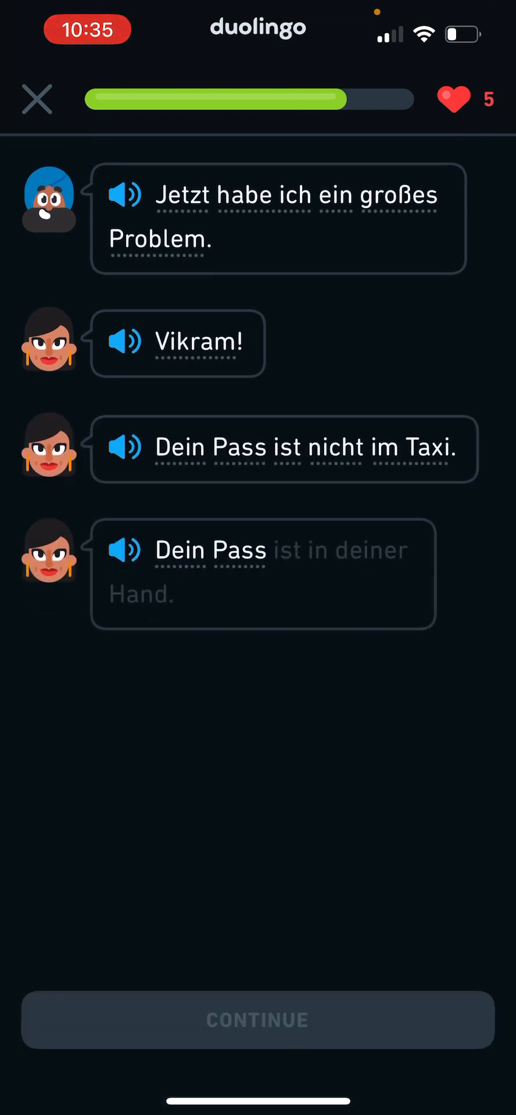
Step: Continue past the passport's whereabouts to Vikram's 'Danke, mein Schatz.'
{"action": "left_click", "coordinate": [130, 560]}
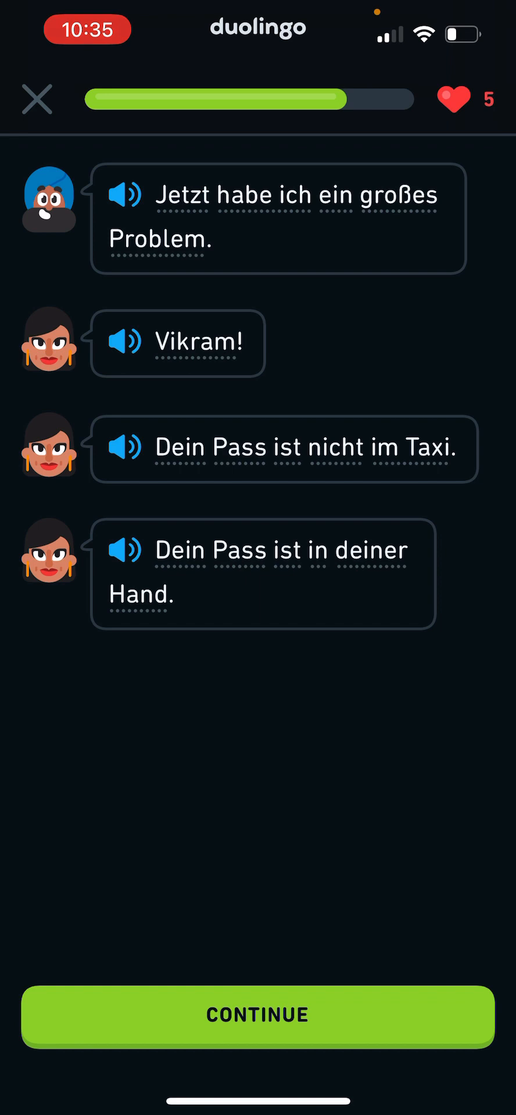
{"action": "left_click", "coordinate": [258, 1015]}
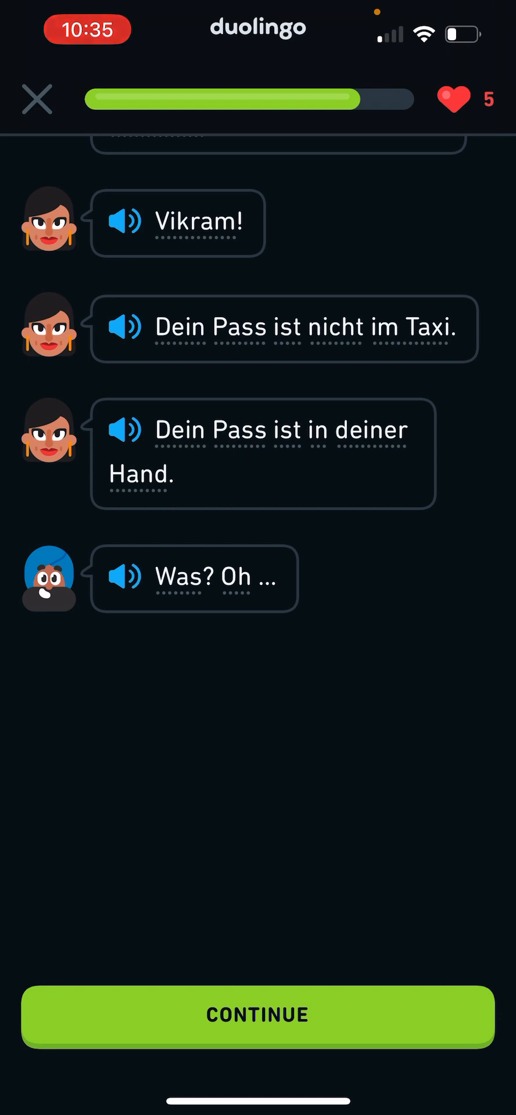
{"action": "left_click", "coordinate": [258, 1015]}
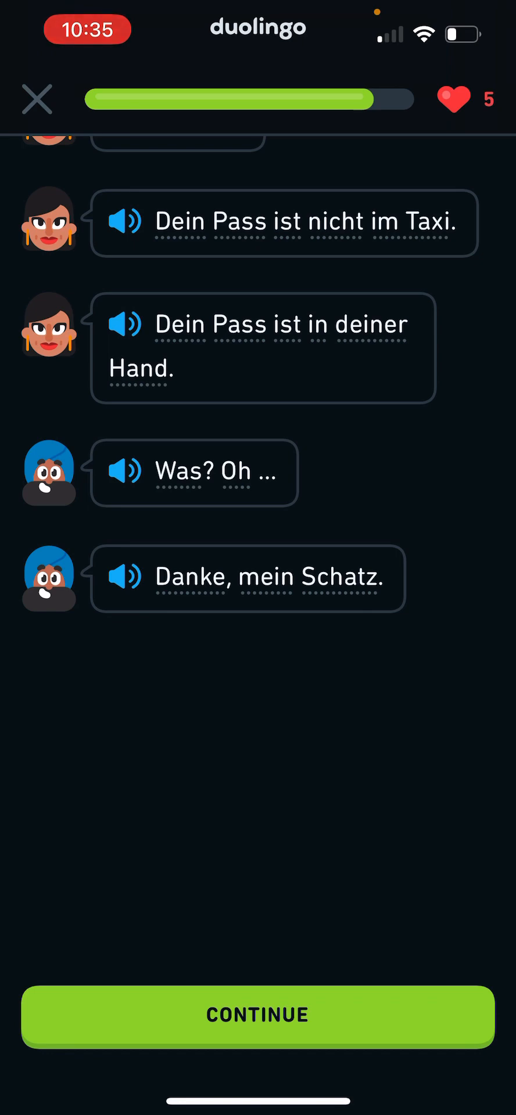
Step: Answer that Vikram's passport was 'in his hand' and move to the matching pairs
{"action": "left_click", "coordinate": [258, 1015]}
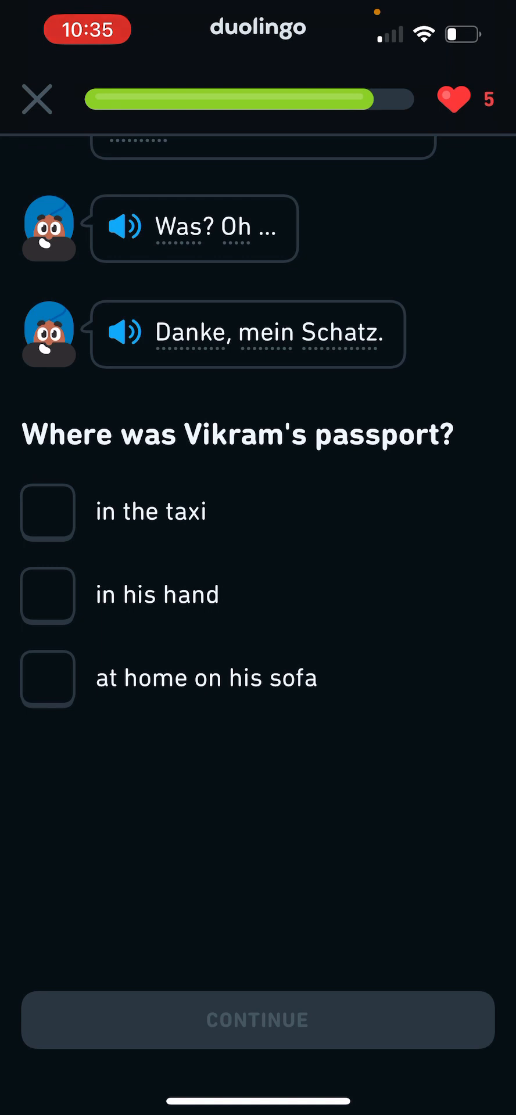
{"action": "left_click", "coordinate": [48, 596]}
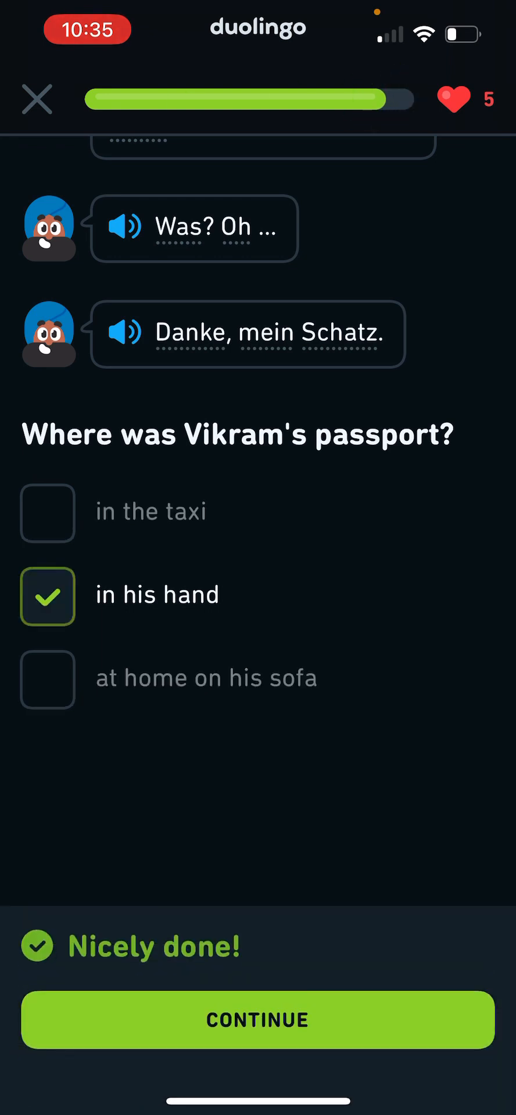
{"action": "left_click", "coordinate": [258, 1020]}
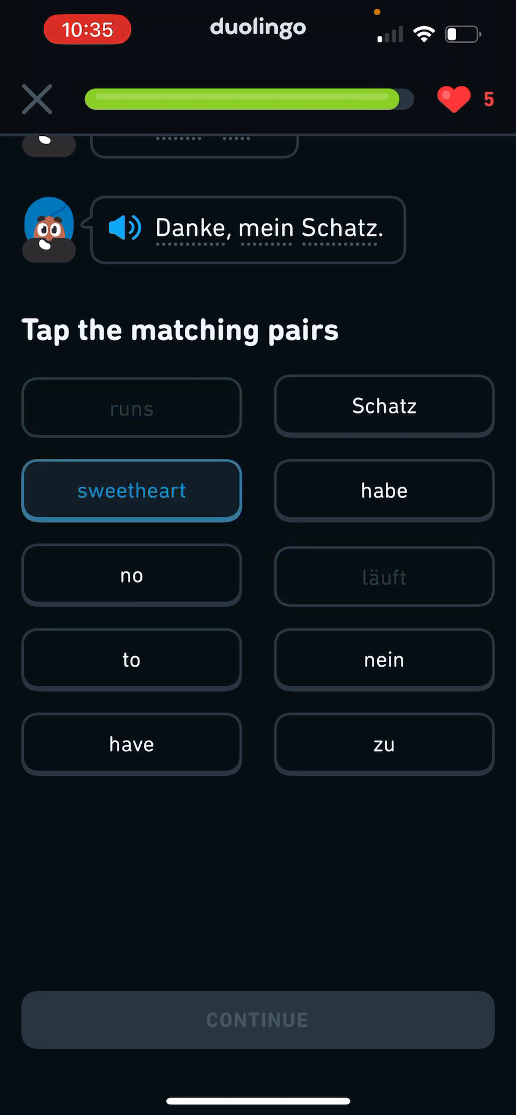
Step: Match all five word pairs, including sweetheart with Schatz, to finish the story
{"action": "left_click", "coordinate": [382, 406]}
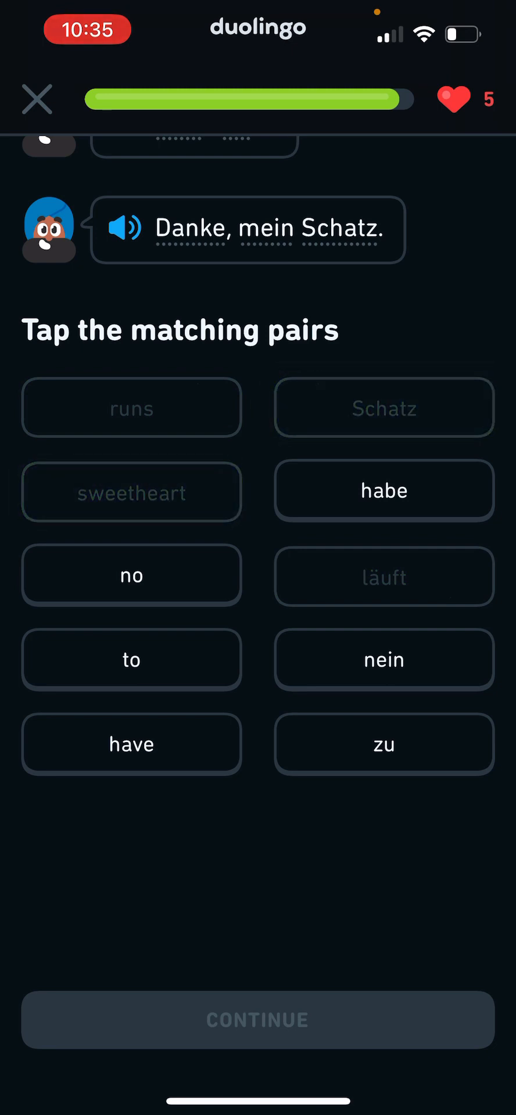
{"action": "left_click", "coordinate": [132, 492]}
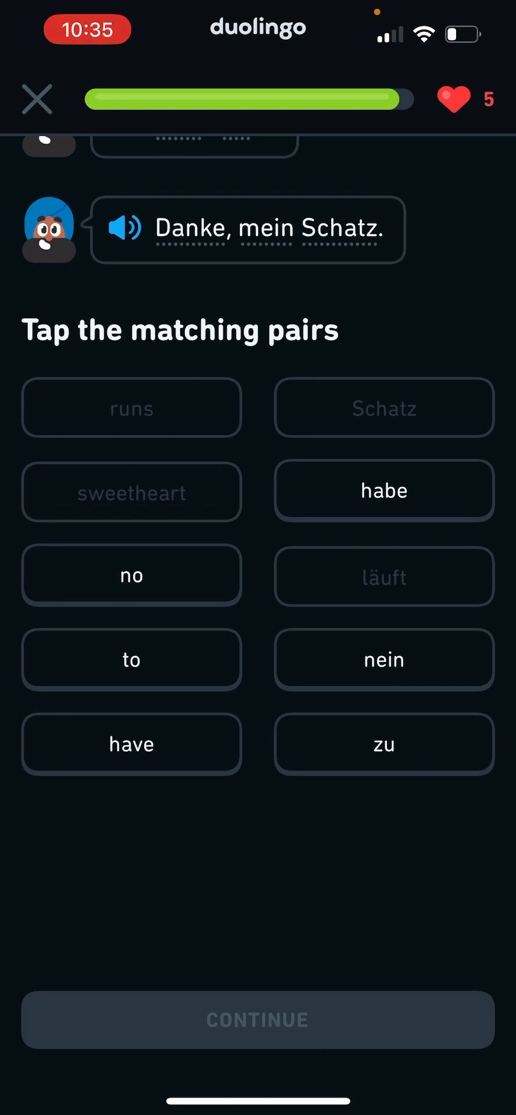
{"action": "left_click", "coordinate": [384, 658]}
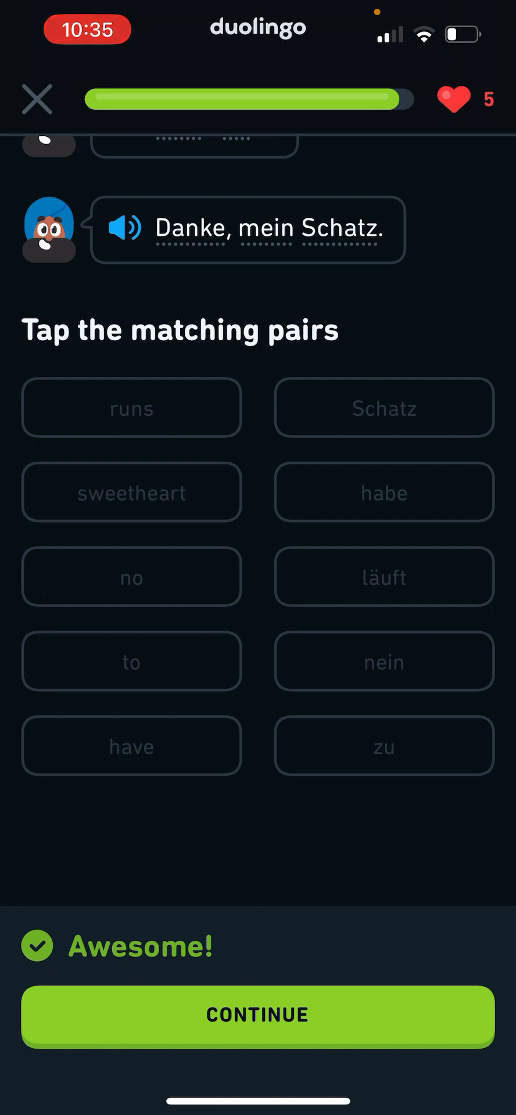
{"action": "left_click", "coordinate": [257, 1015]}
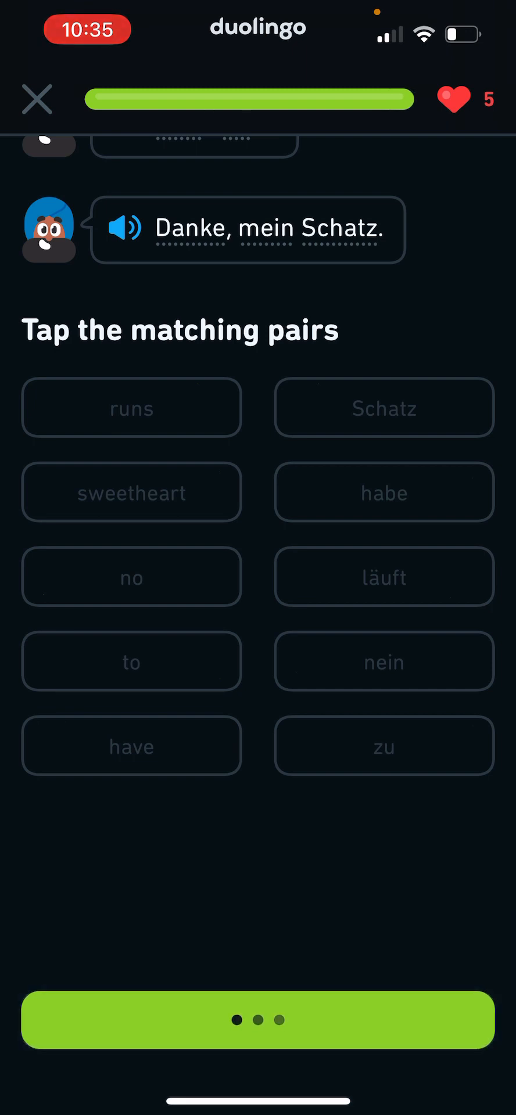